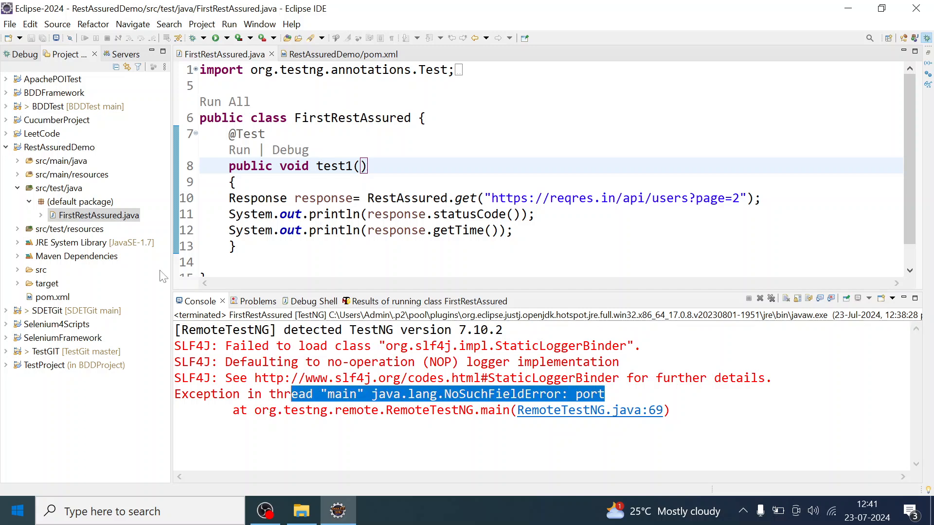
mouse_move(72, 297)
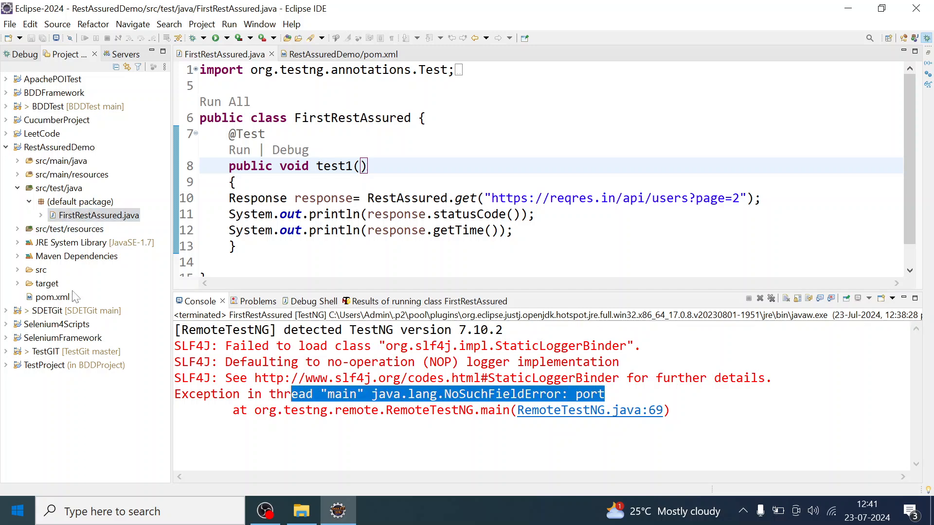
Open RestAssuredDemo's pom.xml to show the TestNG 7.10.2 dependency.
left_click(339, 54)
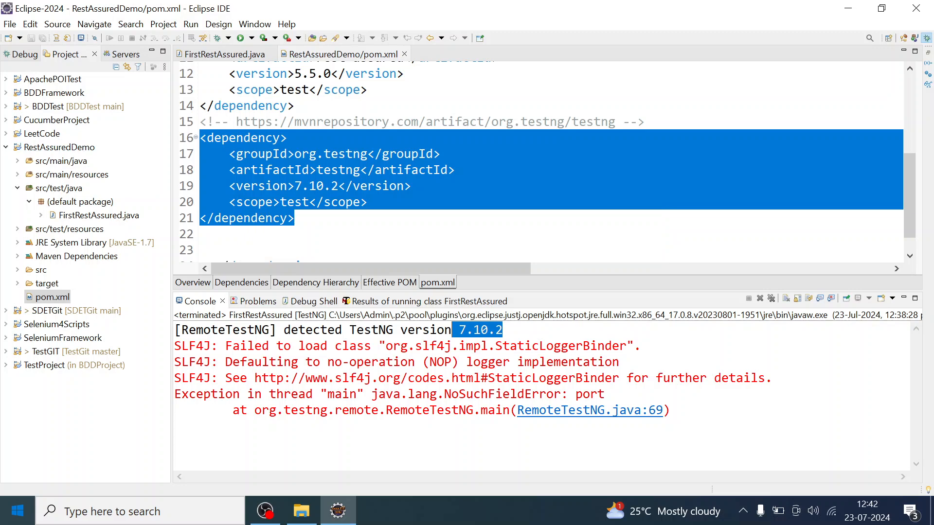
Expand Maven Dependencies to locate testng-7.10.2.jar, then return to FirstRestAssured.java.
double_click(339, 169)
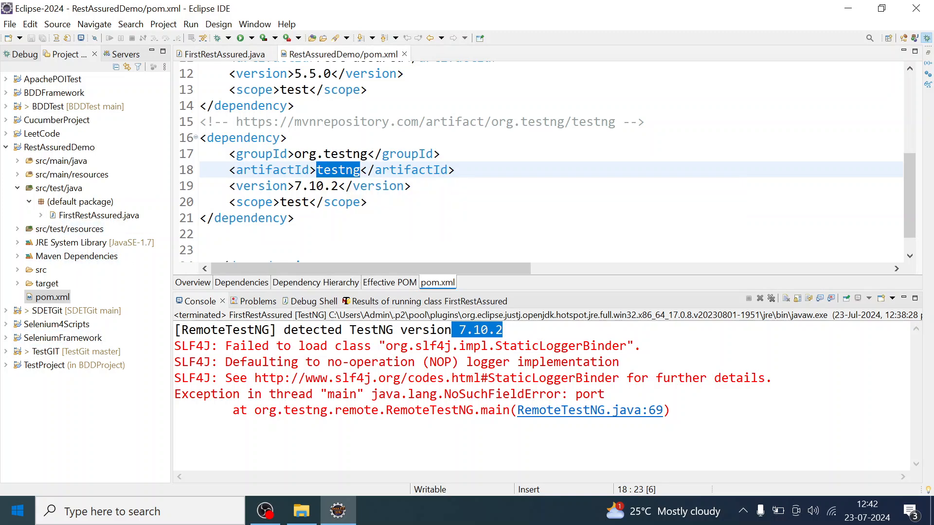
left_click(75, 255)
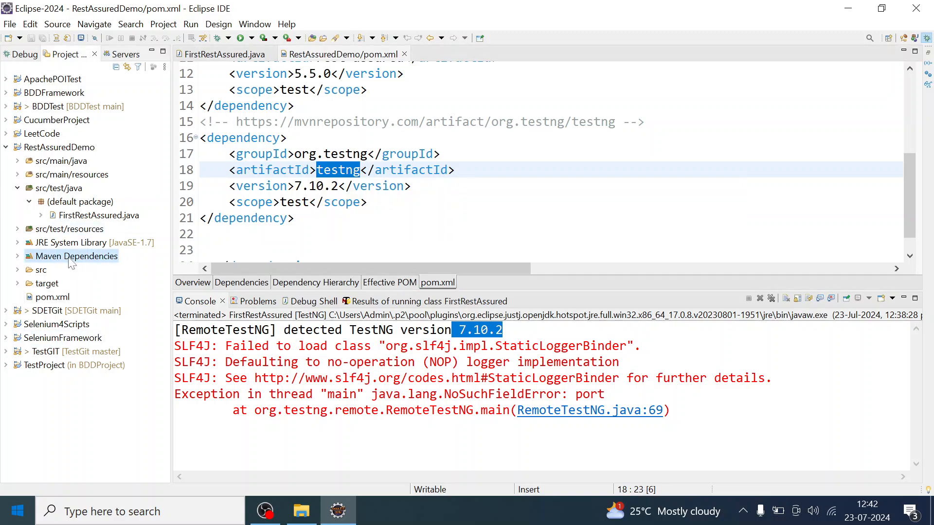
left_click(17, 256)
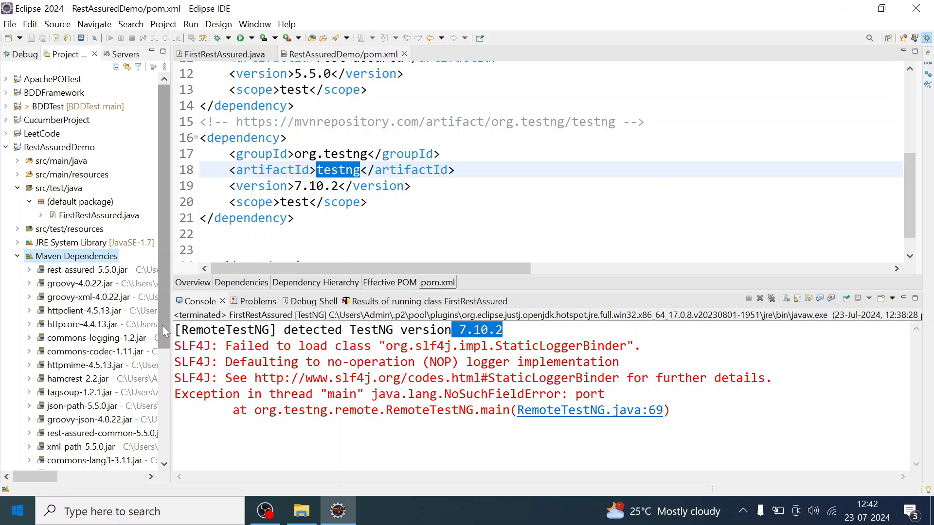
scroll("down", 3)
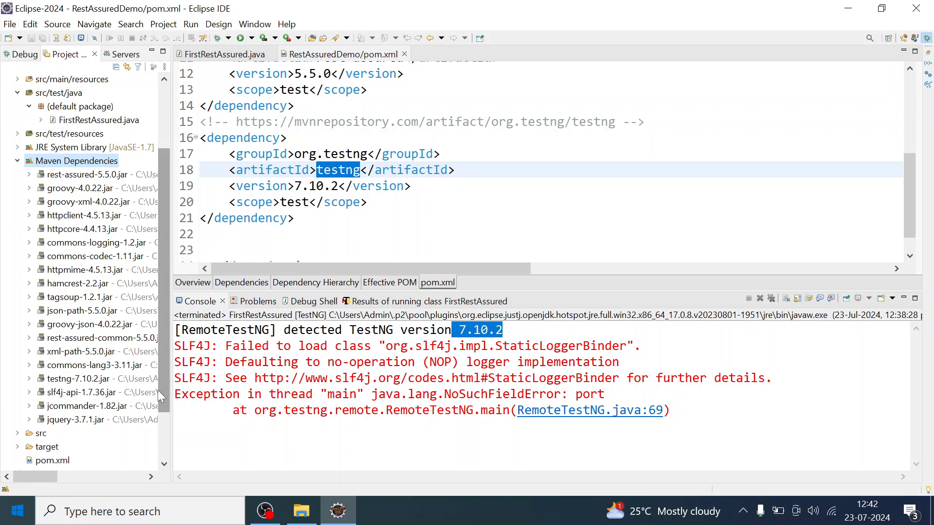
left_click(75, 379)
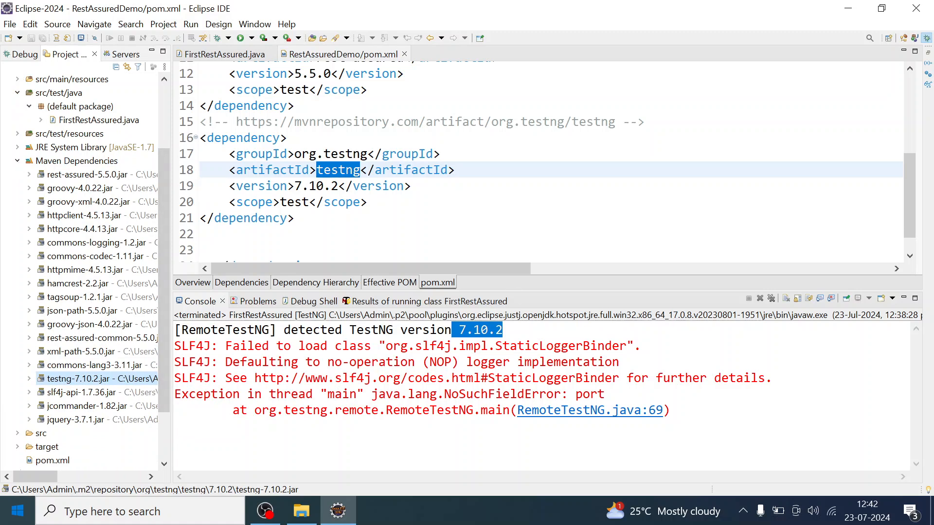
left_click(224, 54)
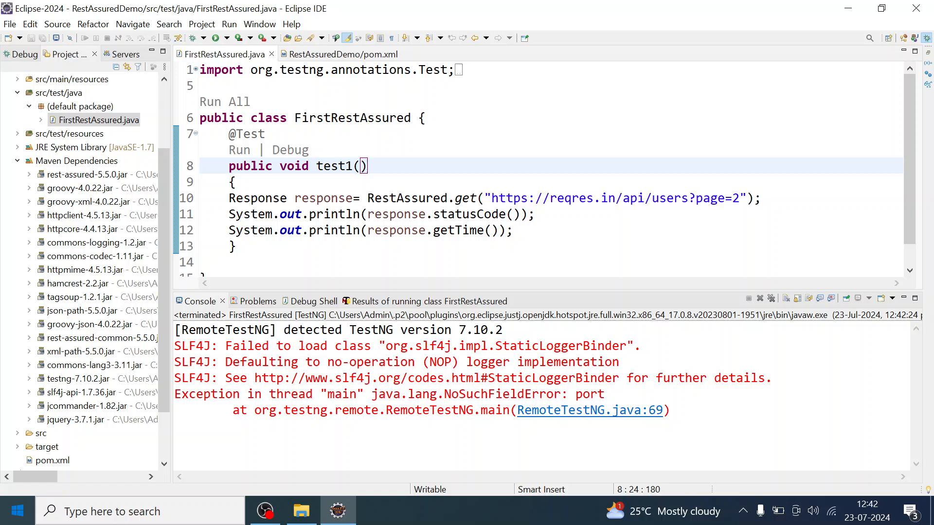
Highlight the NoSuchFieldError stack trace in the Console and open the Help menu.
left_click_drag(232, 377, 669, 410)
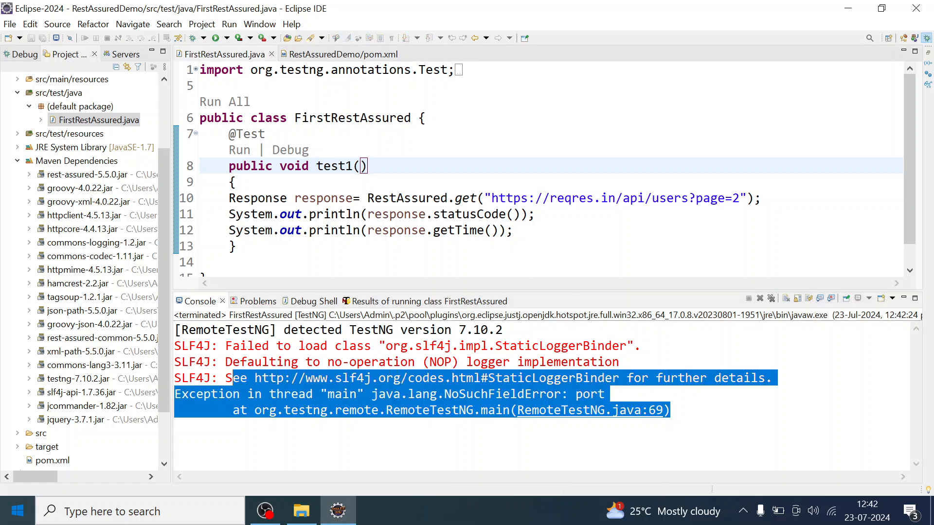
left_click(291, 24)
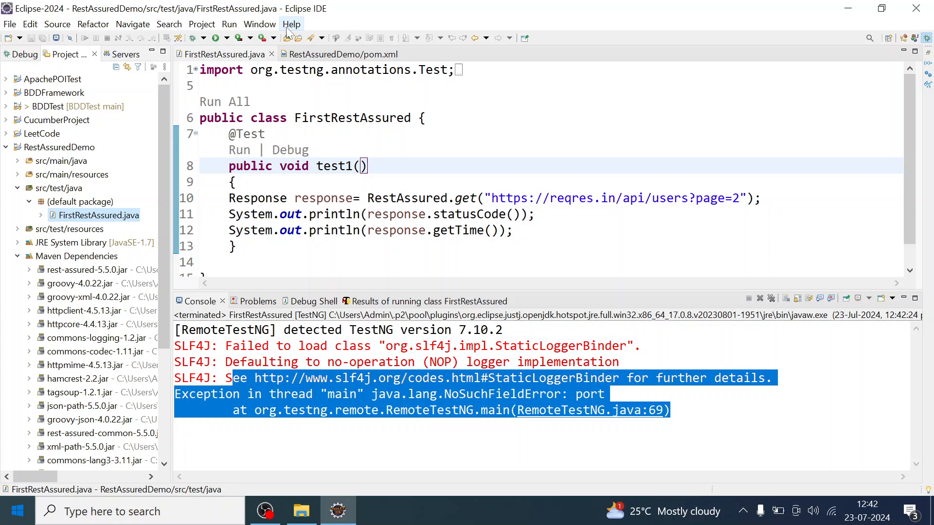
left_click(291, 24)
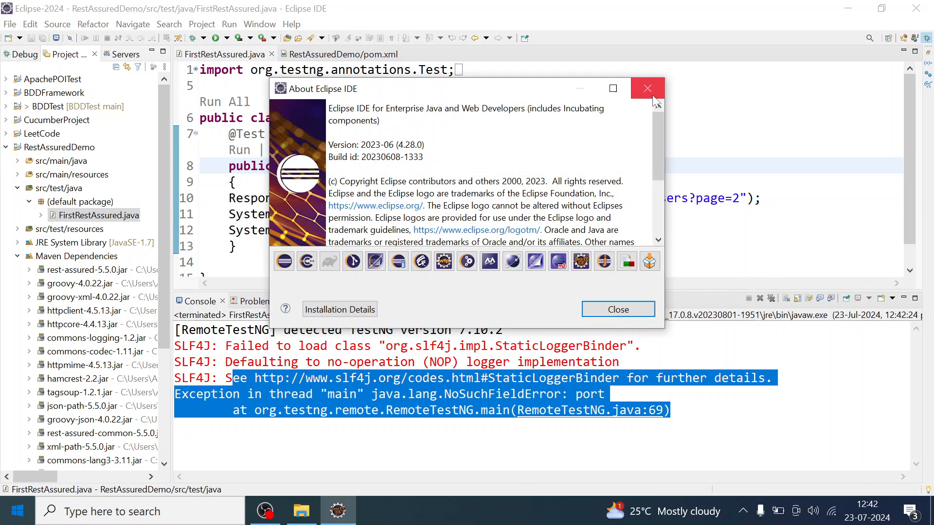
Reopen the About Eclipse IDE information and show its Installation Details.
left_click(647, 88)
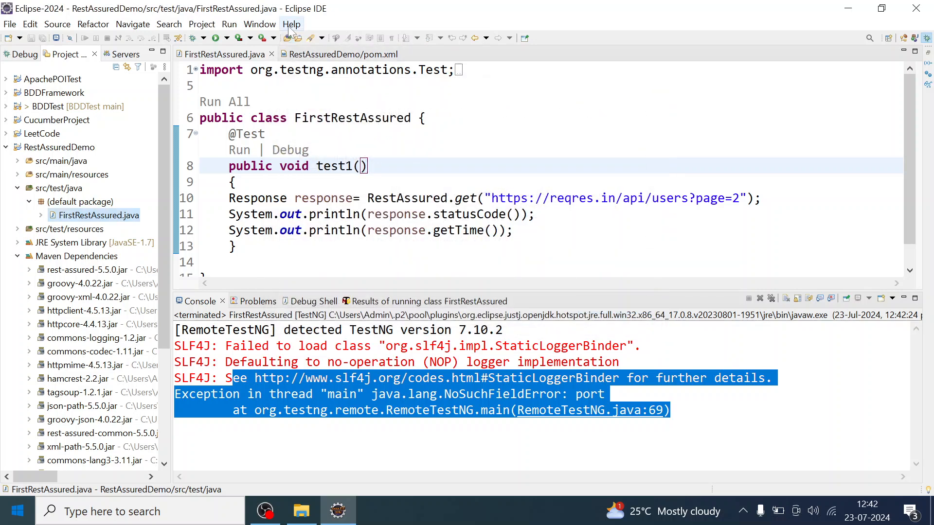
left_click(292, 23)
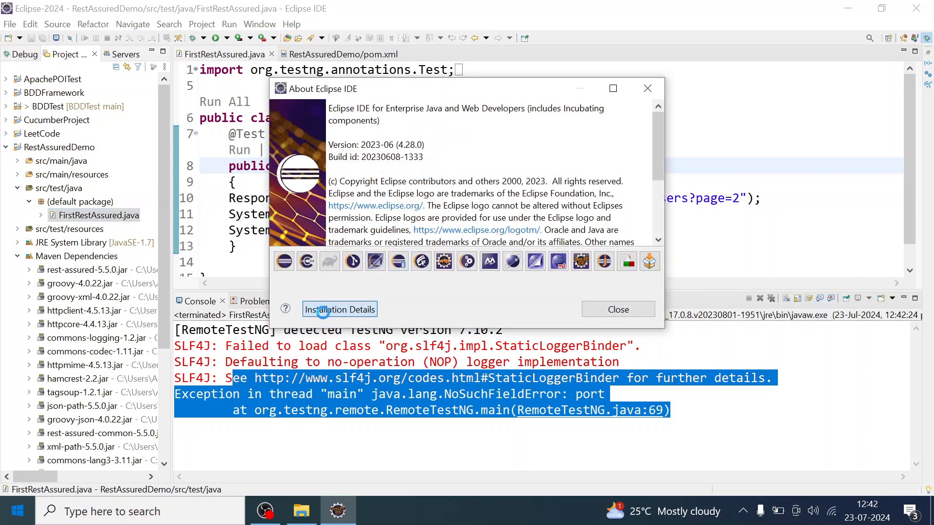
left_click(339, 309)
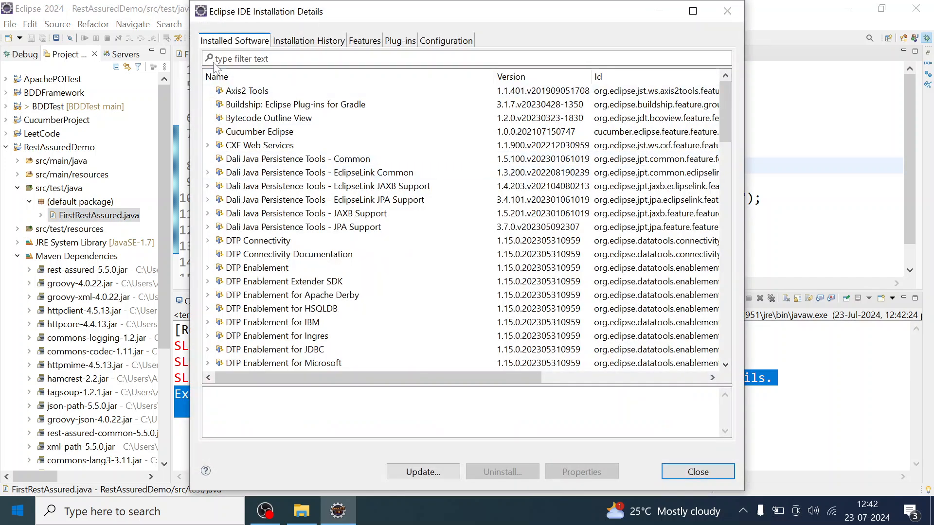
Filter installed software by 'te' to find TestNG 7.9.0, then close both windows.
type("testng")
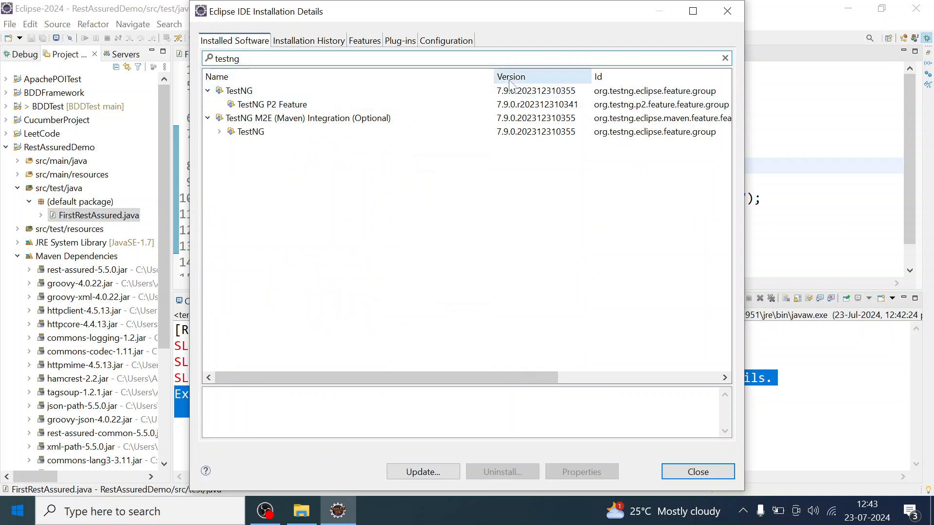
left_click(238, 91)
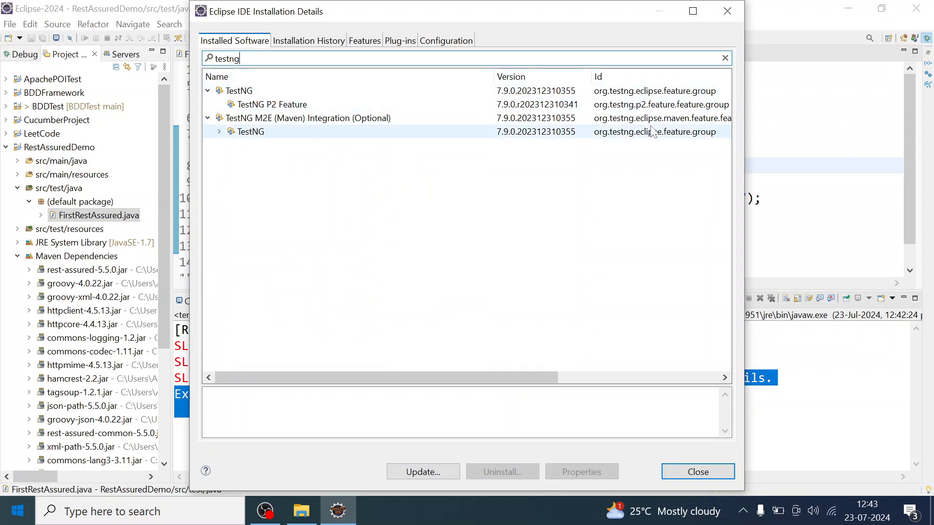
left_click(240, 90)
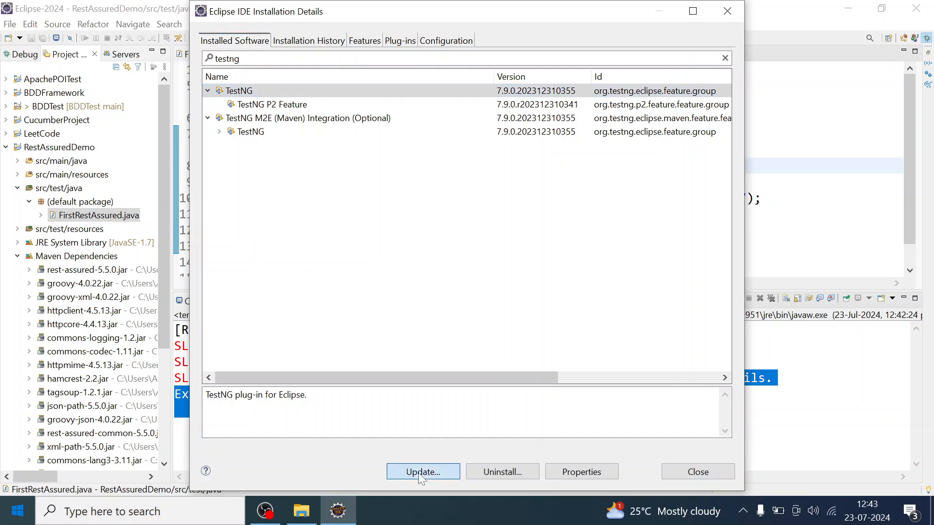
mouse_move(725, 10)
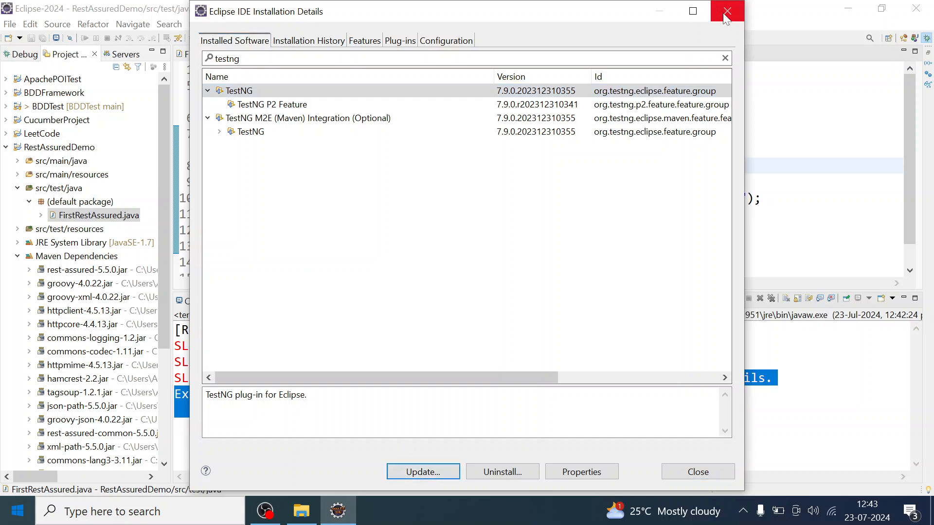
left_click(725, 11)
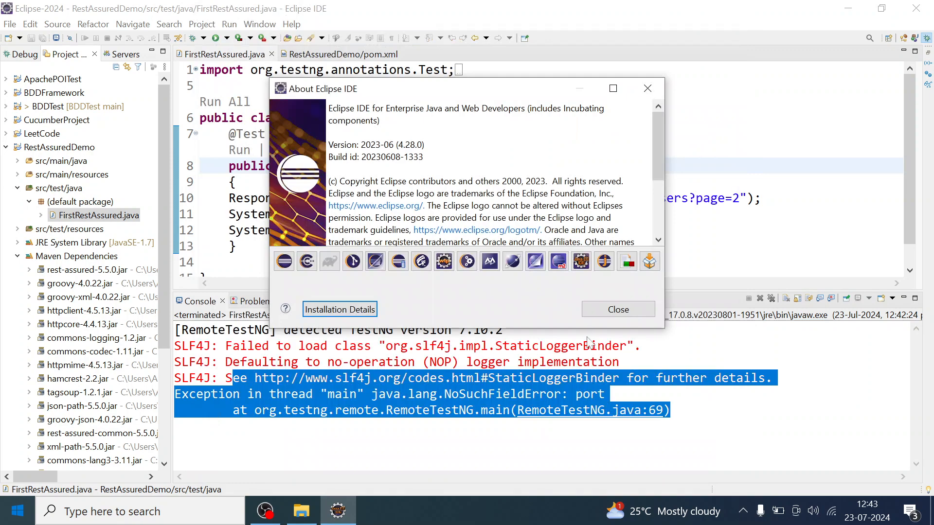
left_click(291, 25)
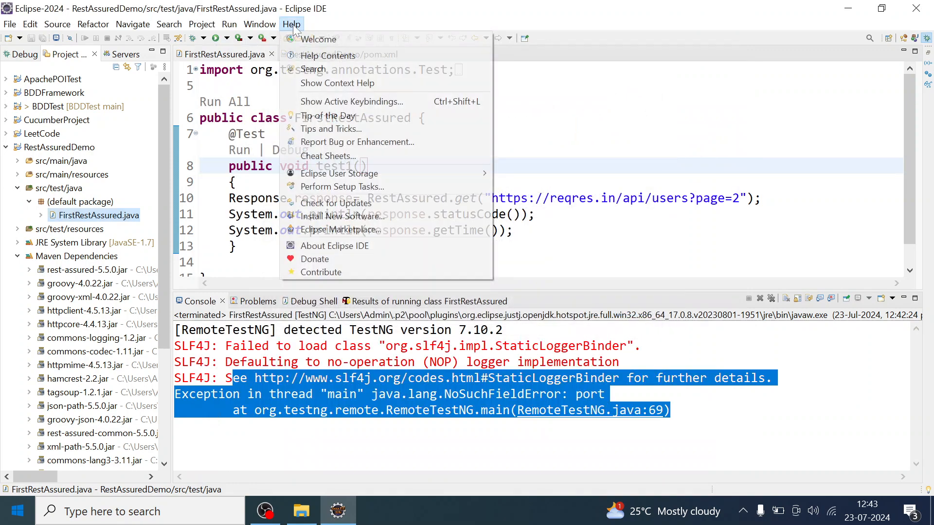
From Install New Software's 'already installed' link, filter by 'testng' and select TestNG 7.9.0.
left_click(342, 215)
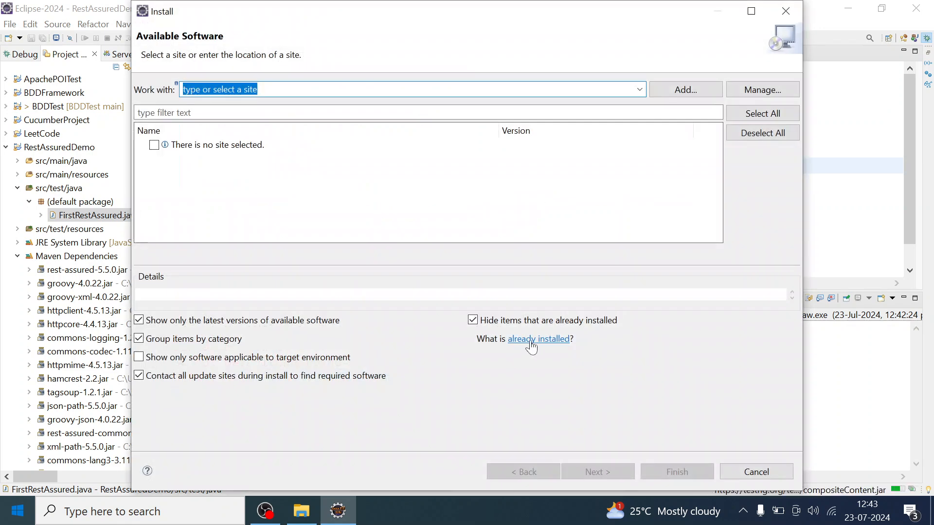
left_click(538, 339)
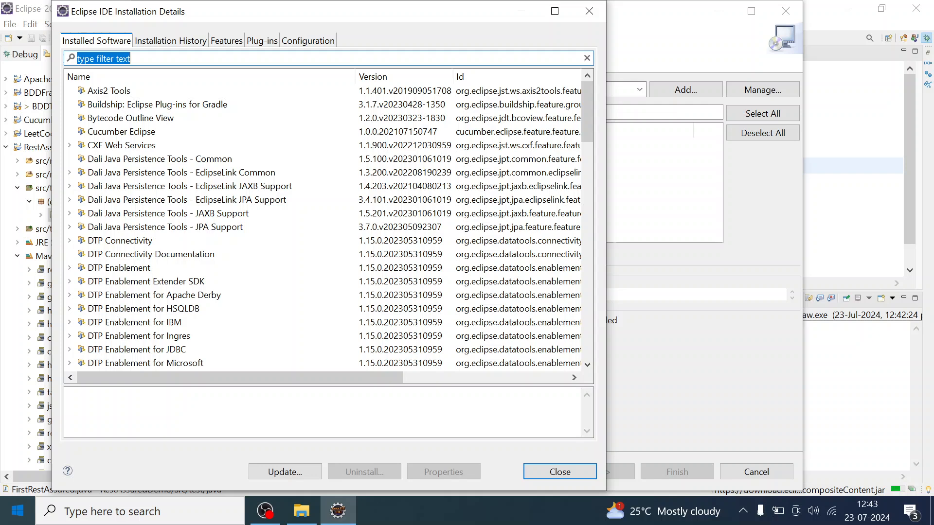
type("t")
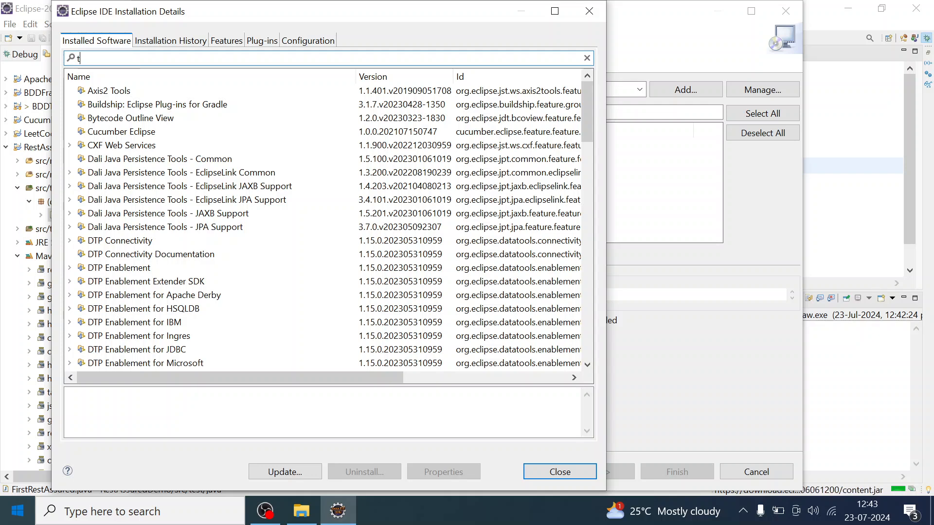
type("estng")
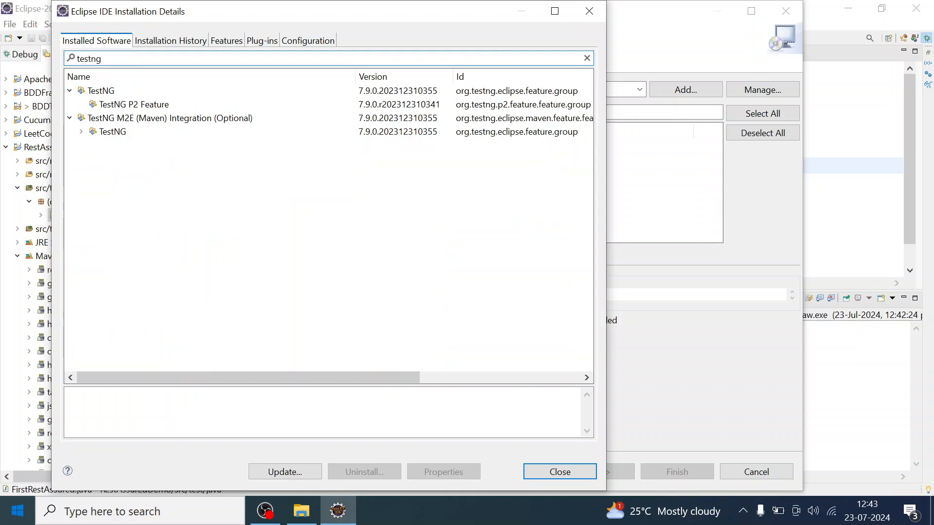
left_click(100, 91)
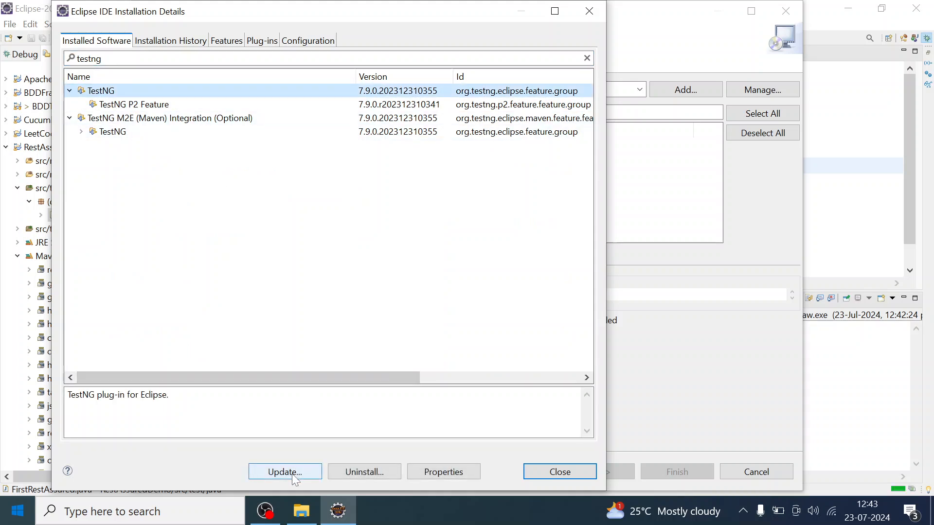
Request a TestNG update toward 7.10.0, then reselect TestNG P2 Feature 7.9.0 under filter 'tes'.
left_click(284, 472)
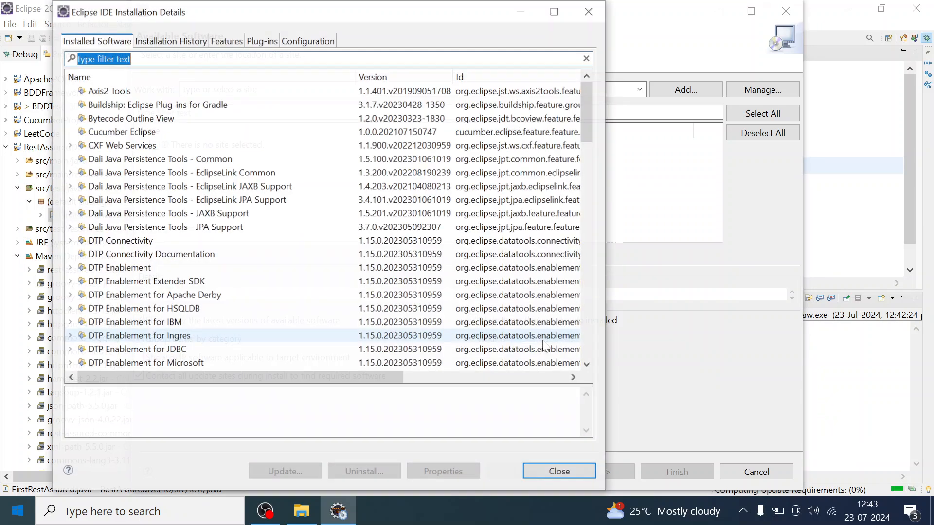
type("testng")
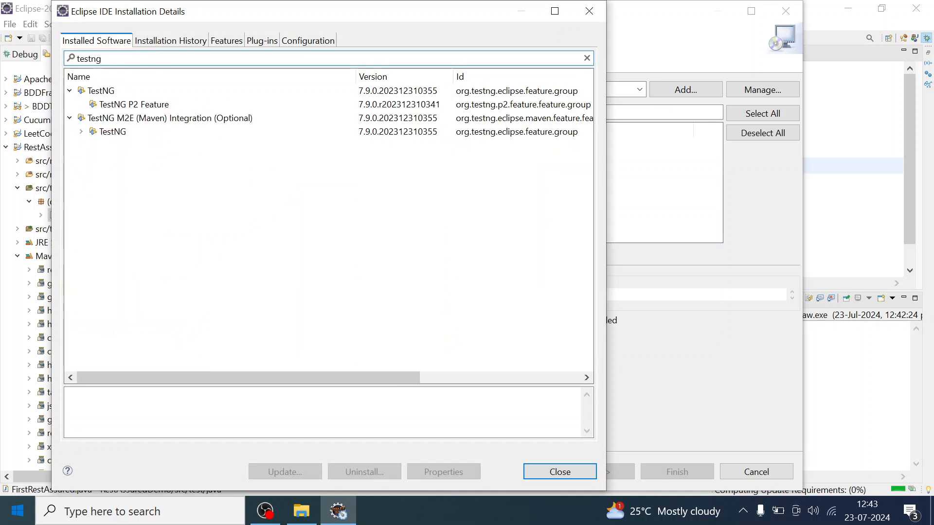
left_click(100, 91)
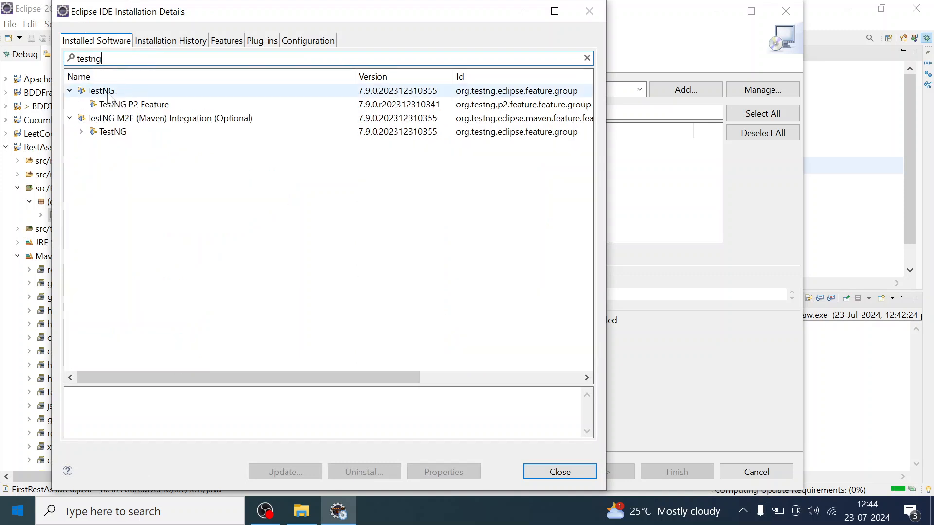
left_click(136, 105)
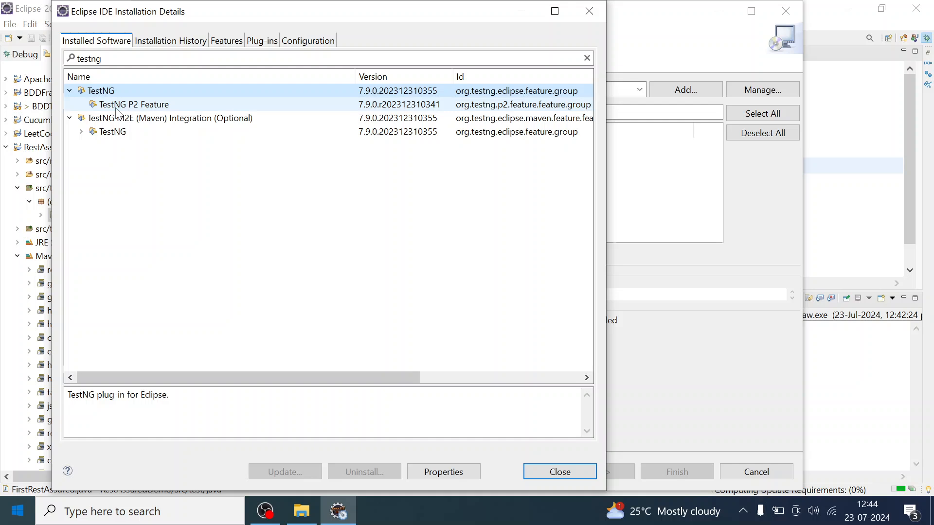
left_click(134, 104)
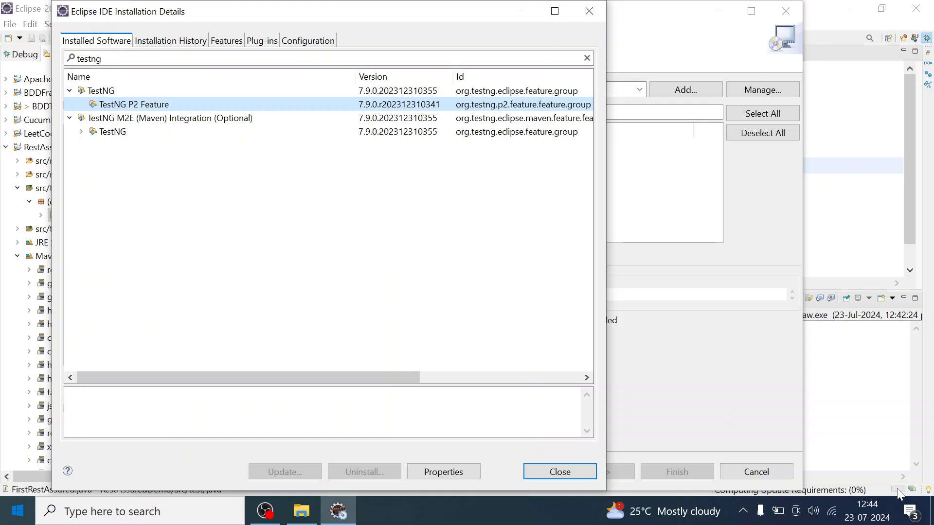
mouse_move(757, 382)
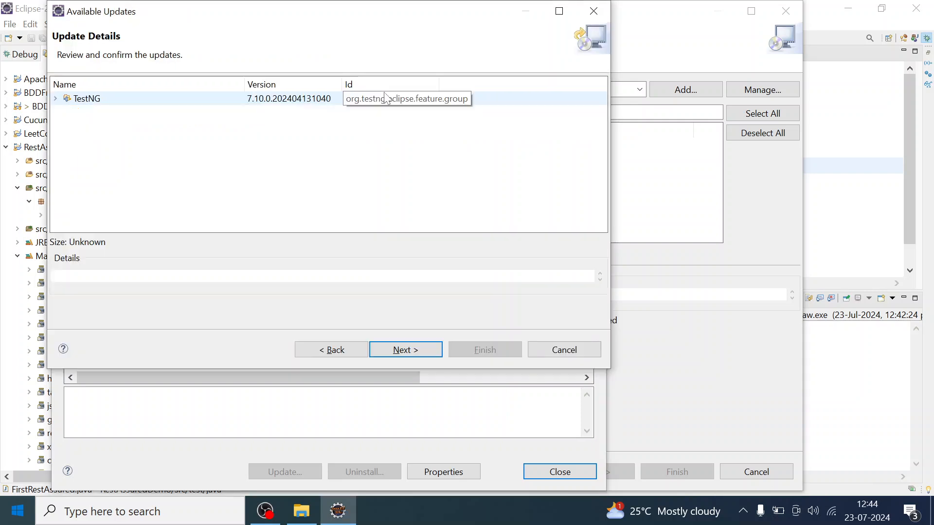
mouse_move(78, 113)
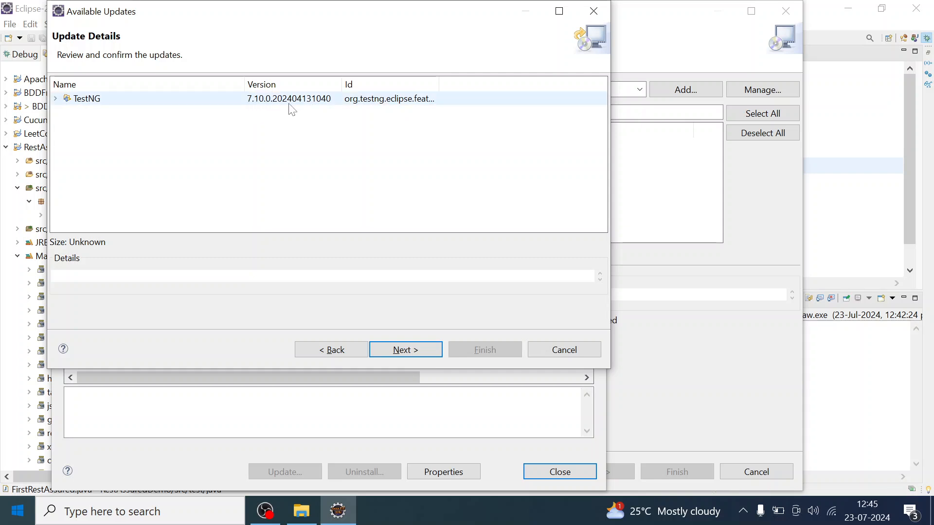
Review the TestNG 7.10.0 update, accept the Eclipse Foundation license, and finish the install.
left_click(86, 99)
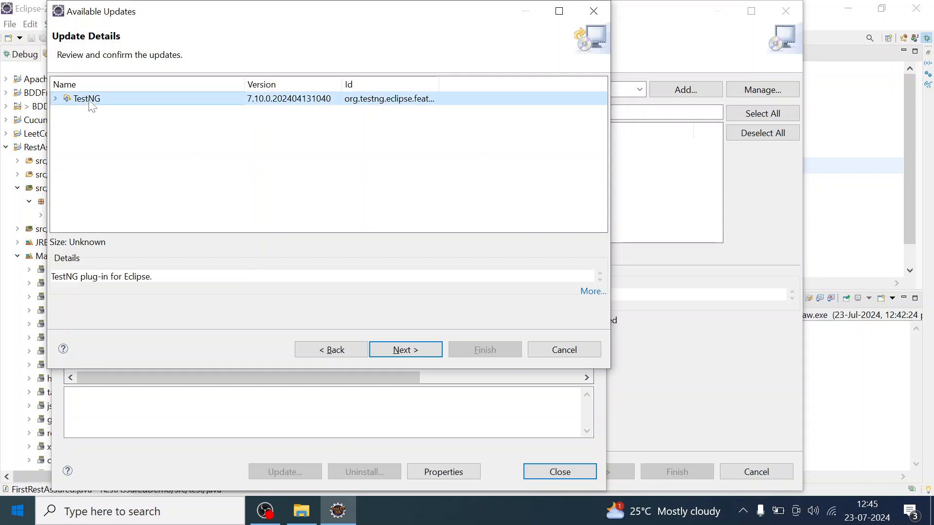
left_click(406, 350)
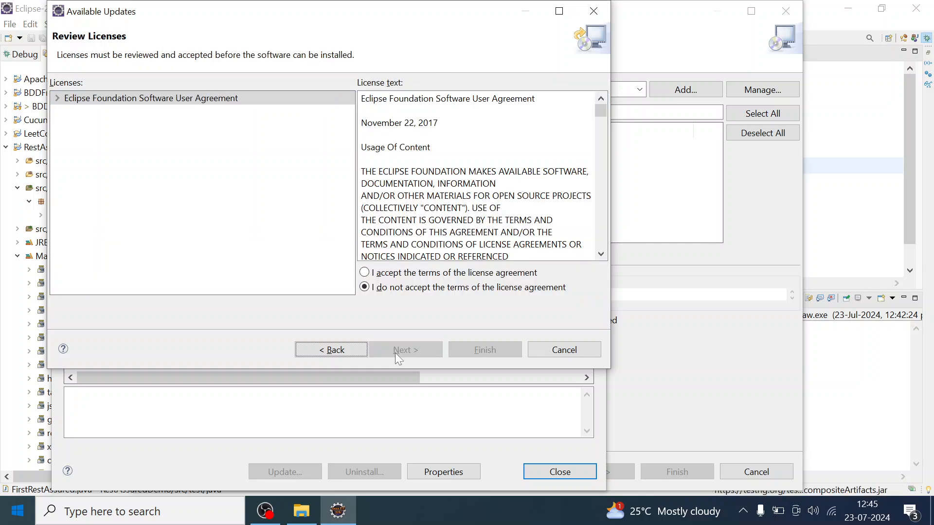
left_click(364, 272)
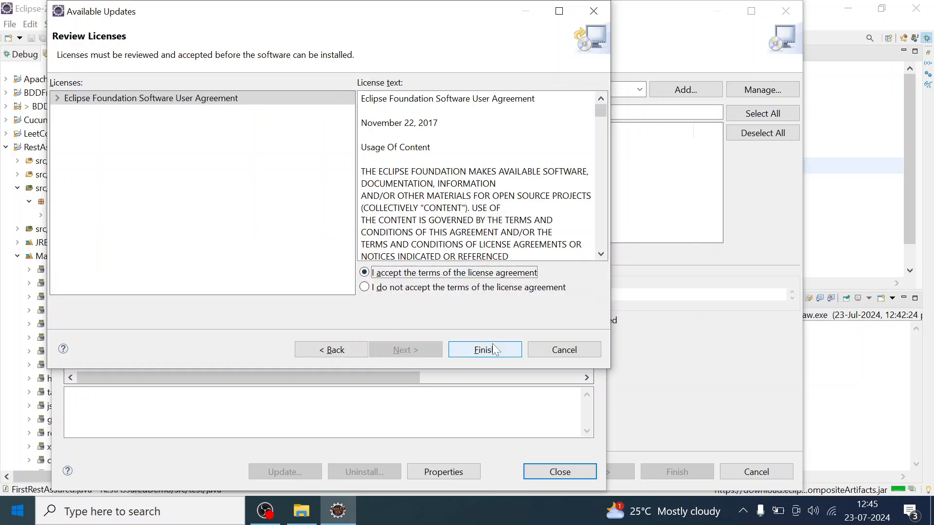
left_click(484, 350)
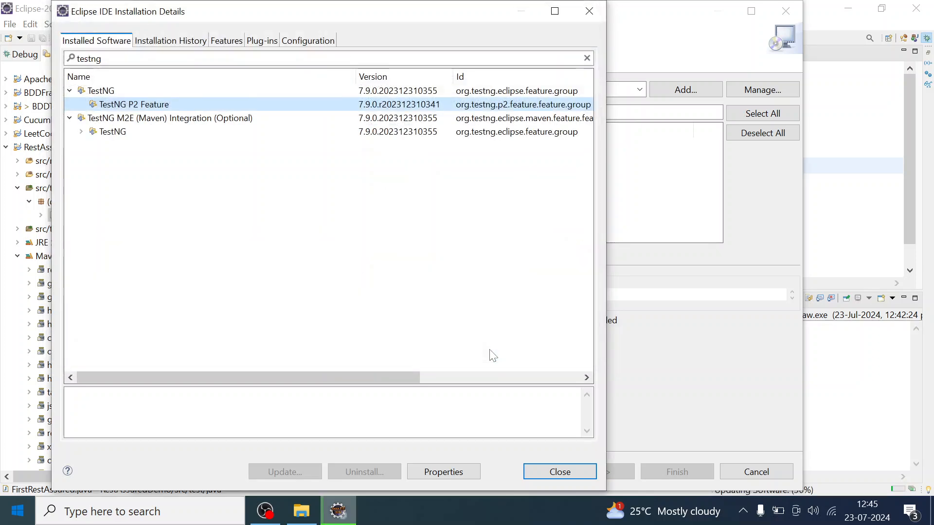
mouse_move(345, 146)
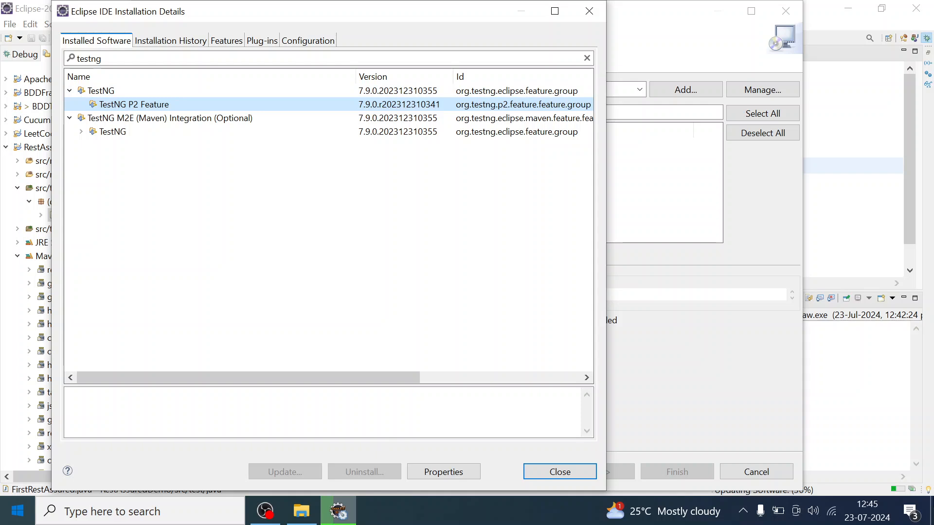
mouse_move(810, 481)
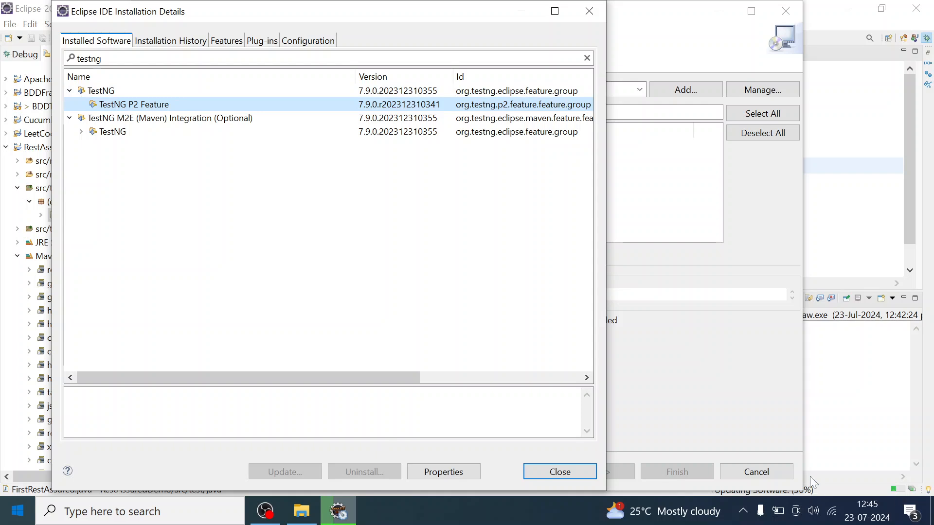
mouse_move(681, 441)
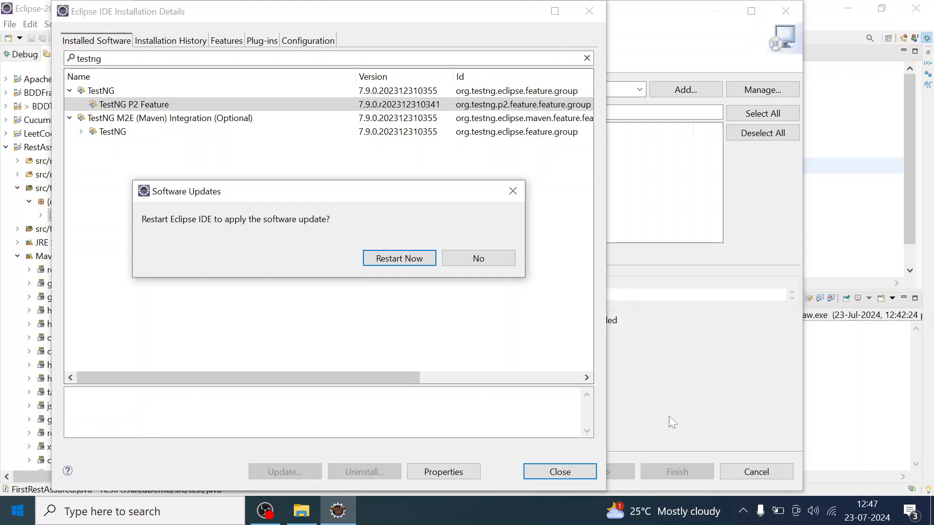
mouse_move(458, 347)
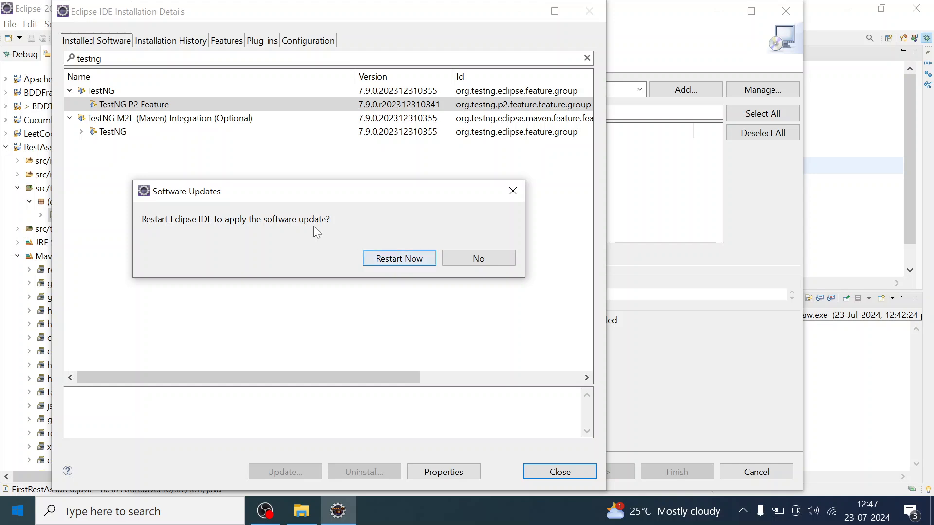
mouse_move(399, 264)
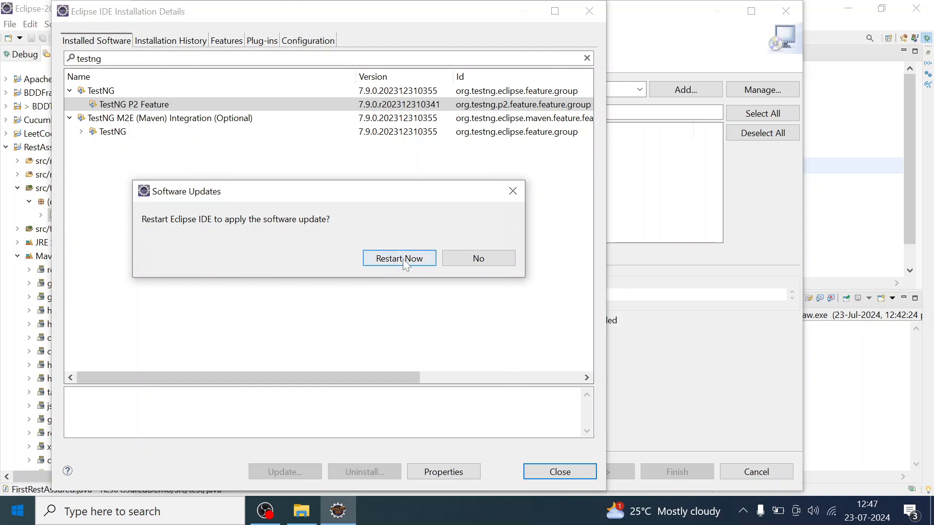
mouse_move(392, 273)
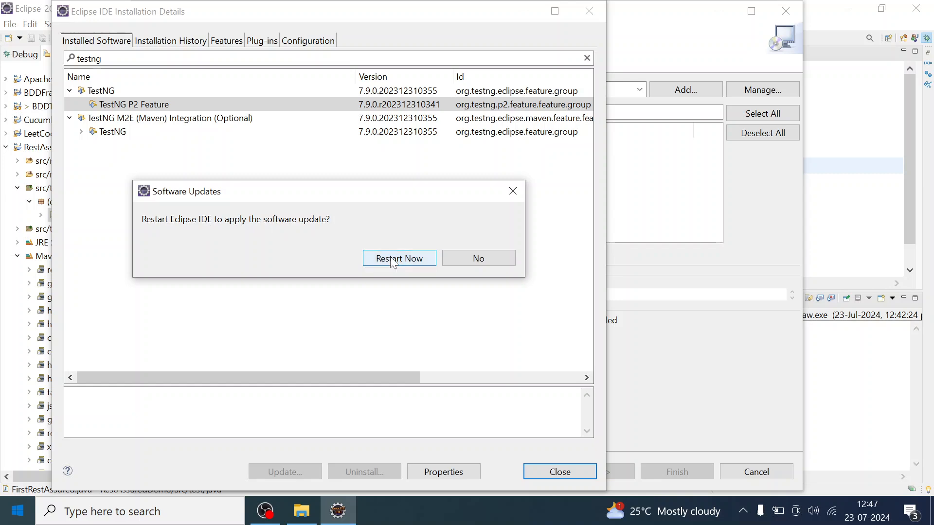
Choose Restart Now so Eclipse relaunches with the TestNG update applied.
left_click(398, 258)
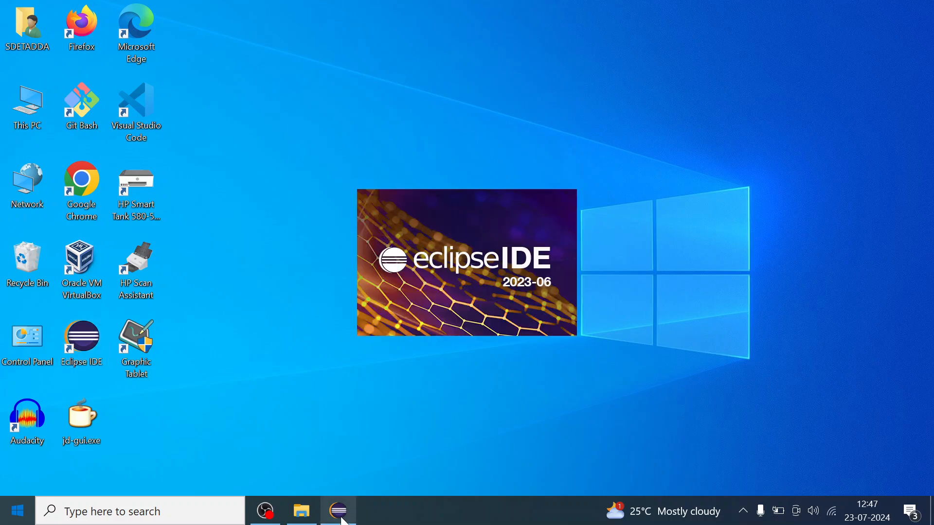
mouse_move(460, 420)
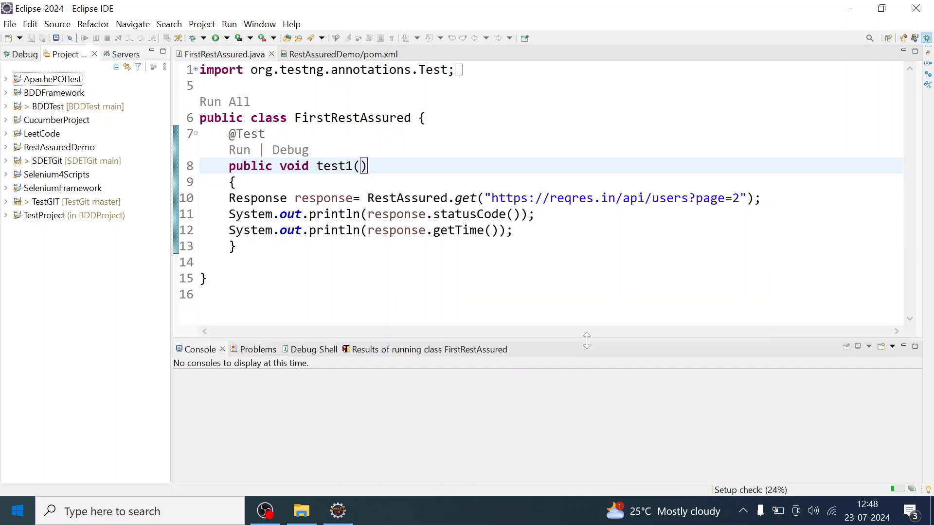
After the restart, reach the unfiltered Installation Details through Help > Install New Software.
left_click(259, 23)
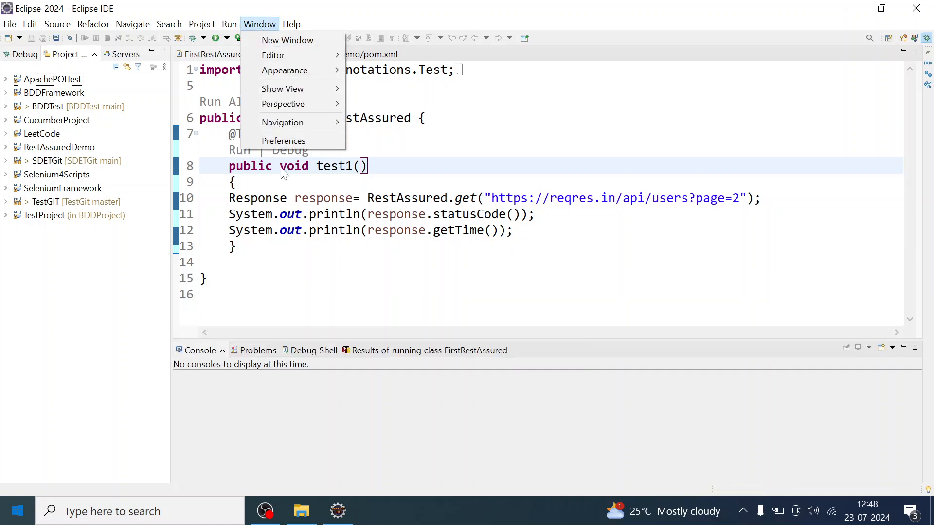
left_click(291, 23)
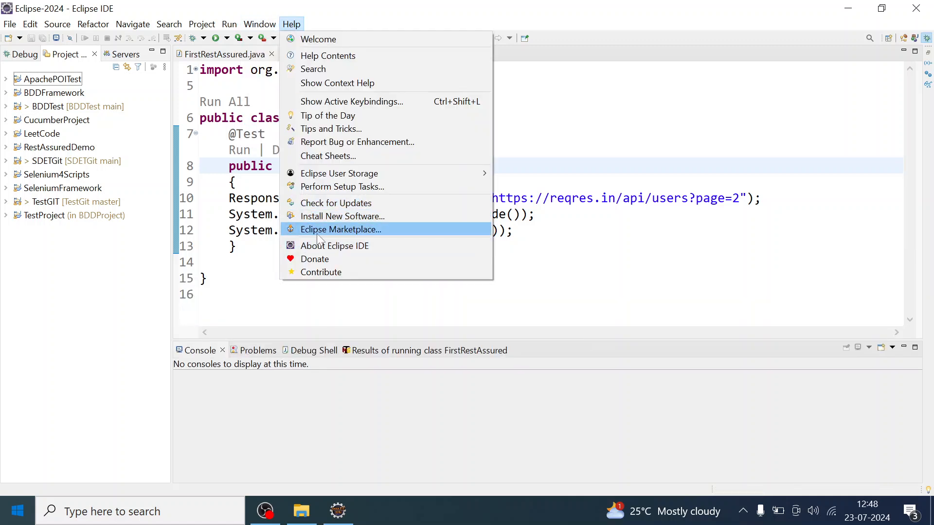
mouse_move(329, 238)
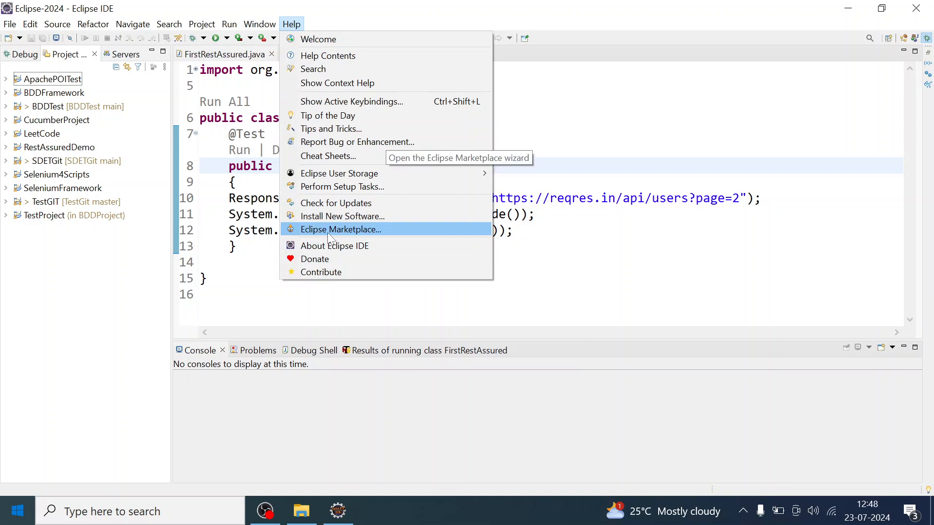
left_click(343, 216)
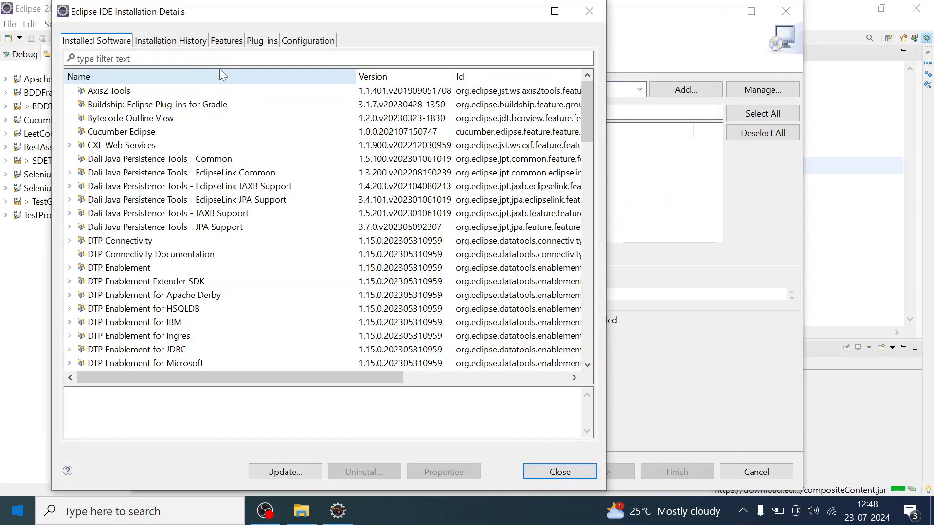
Filter installed software by 'test', verify TestNG 7.10.0, and close both dialogs.
type("testng")
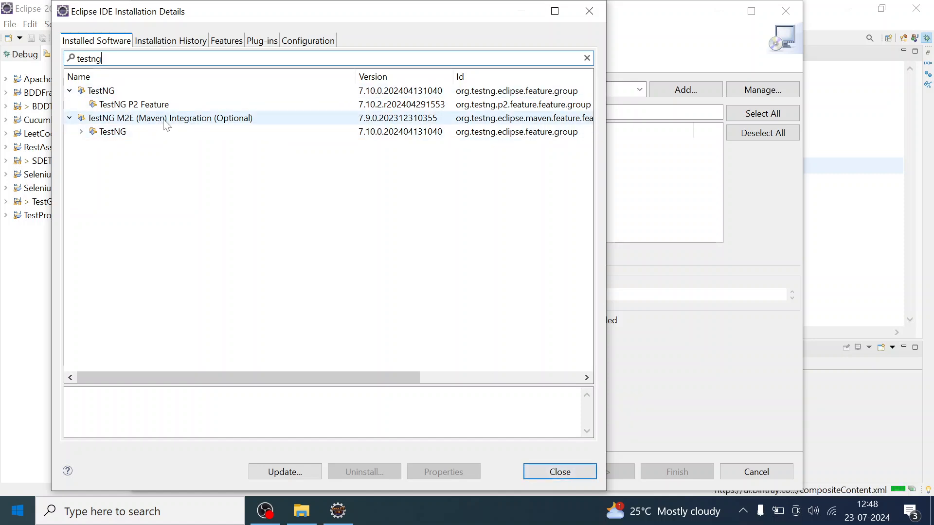
left_click(160, 118)
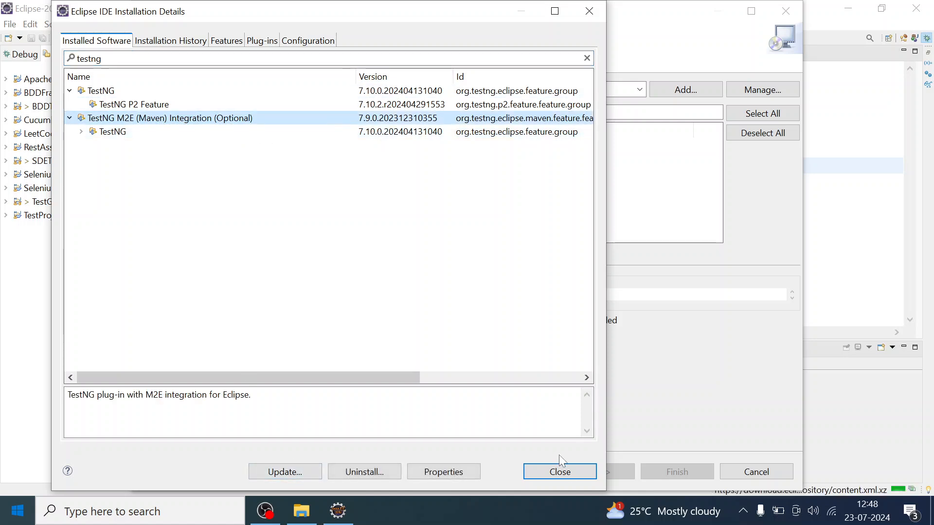
left_click(560, 471)
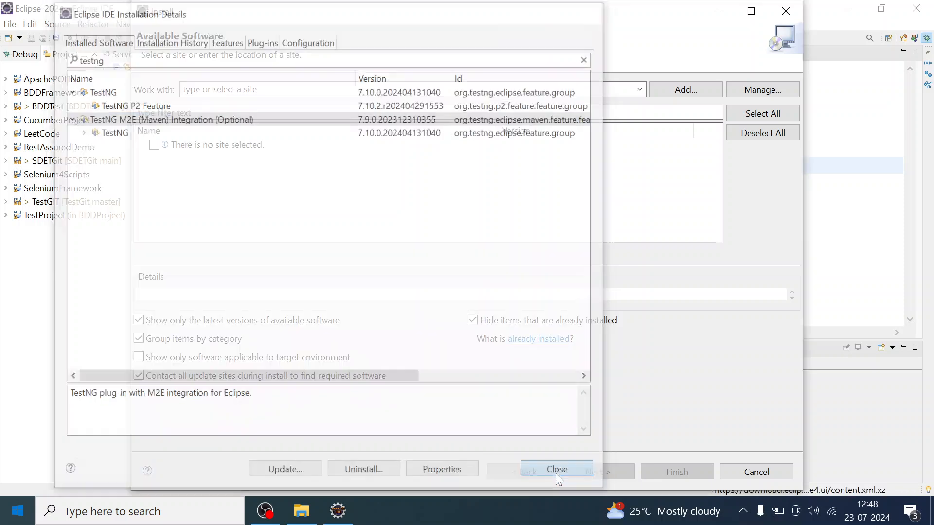
left_click(556, 469)
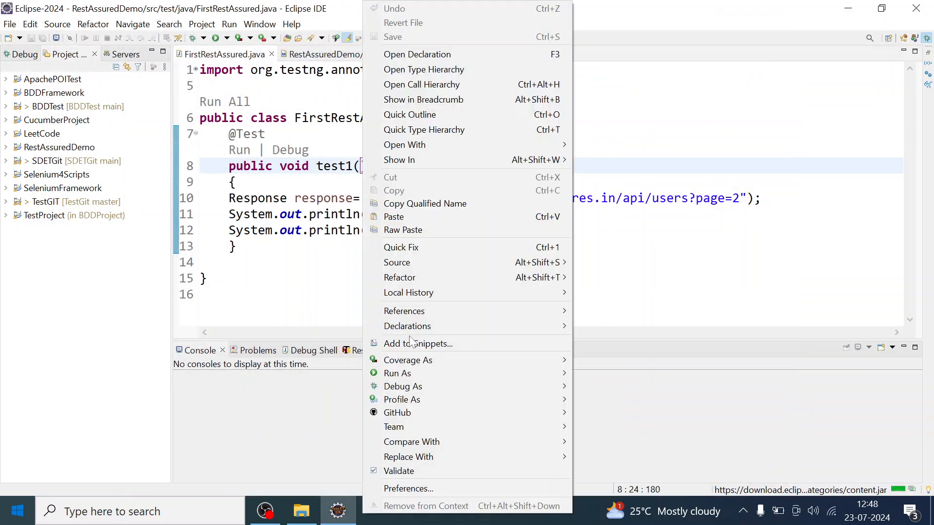
mouse_move(397, 373)
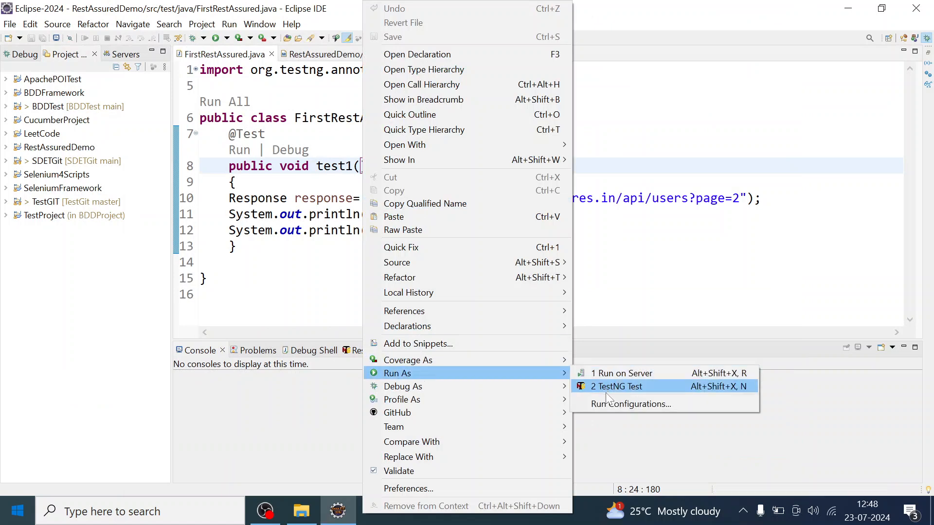
Run FirstRestAssured as a TestNG test and view its Results of running class tab.
left_click(616, 386)
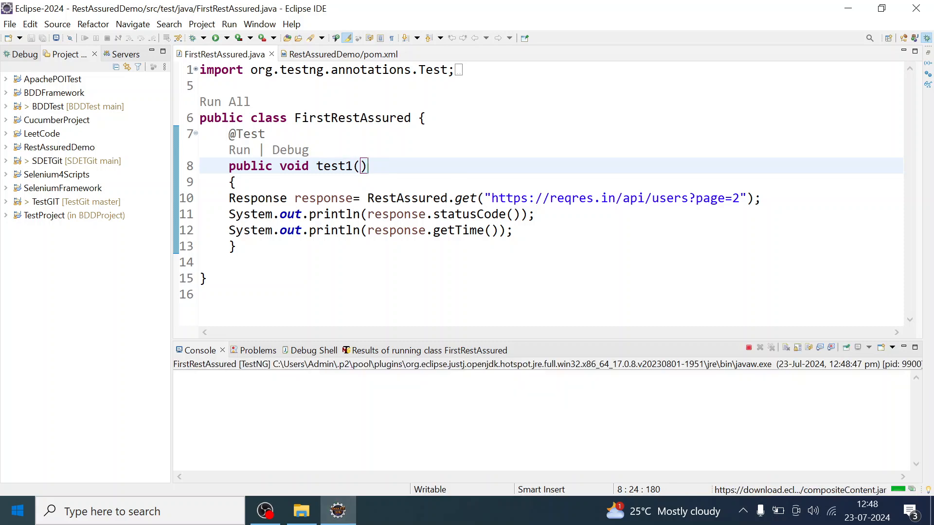
left_click(216, 38)
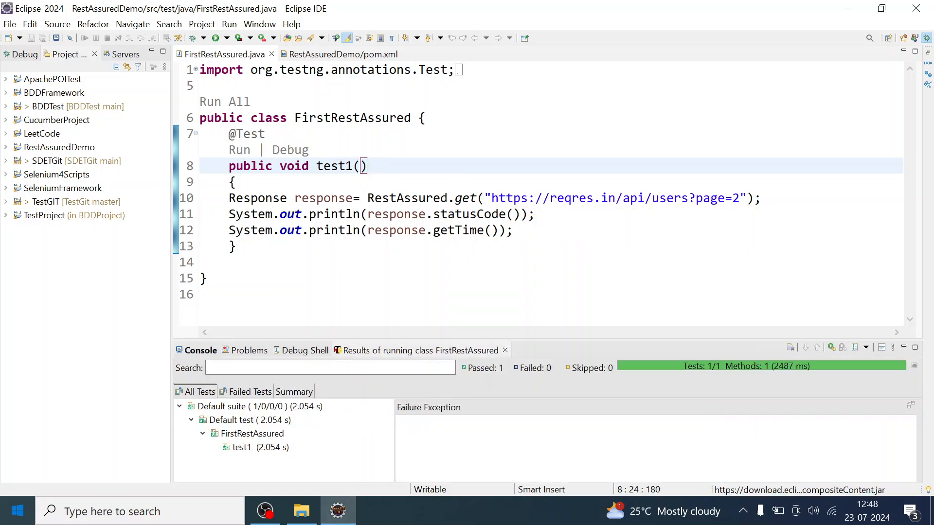
Enlarge the results panel and confirm test1 passed with Passed: 1, Failed: 0.
left_click_drag(534, 340, 534, 260)
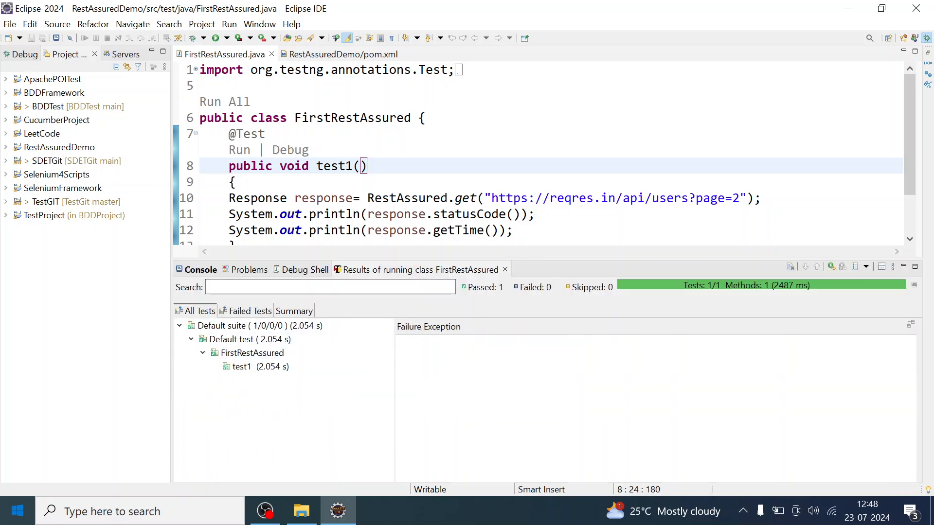
scroll("down", 3)
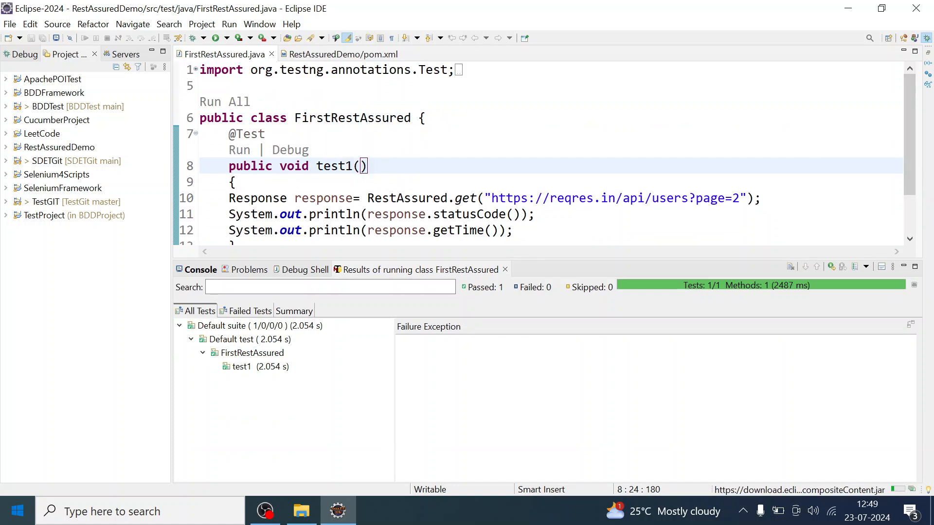
scroll("down", 3)
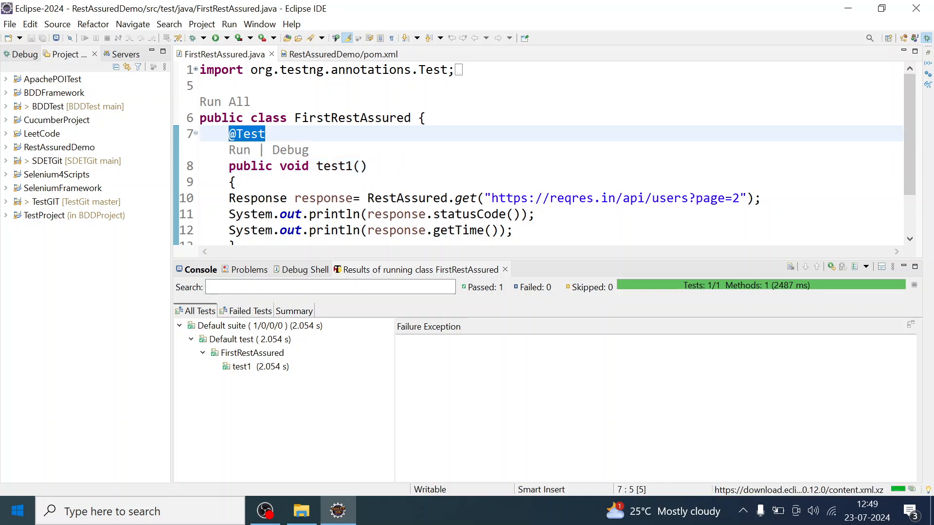
mouse_move(487, 214)
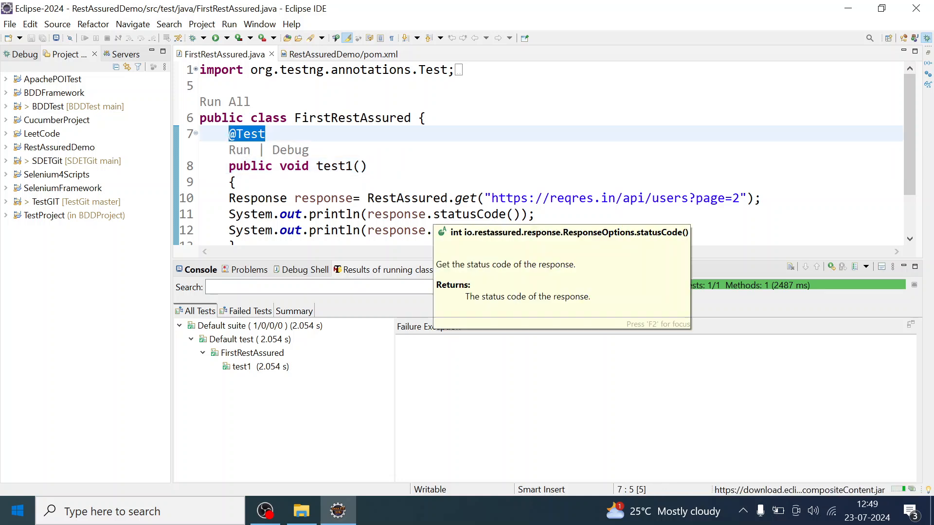